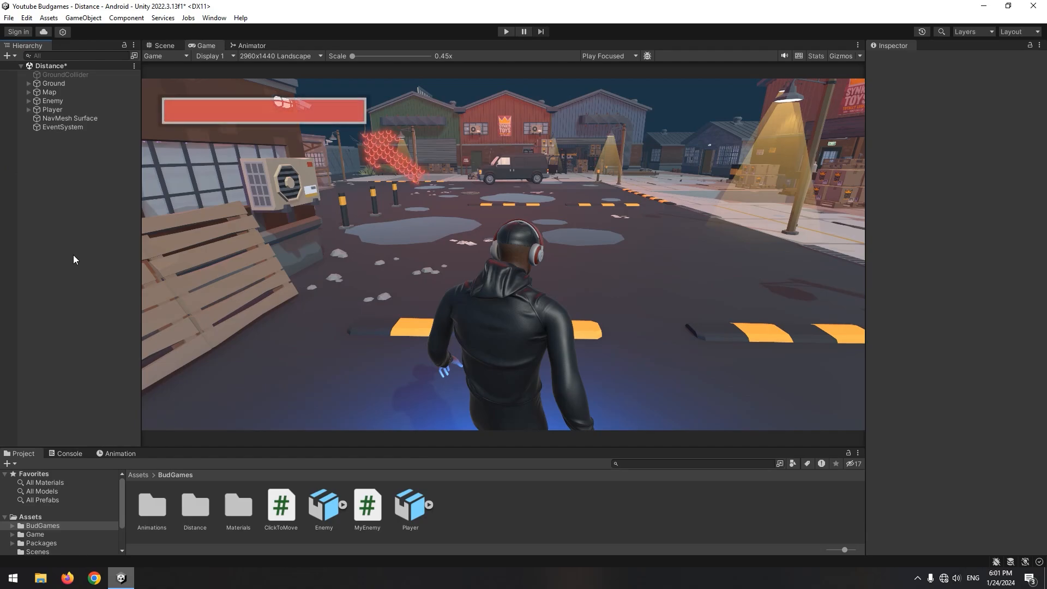
Create a Canvas holding a Scrollbar from the Hierarchy's UI > Scrollbar menu.
right_click(74, 304)
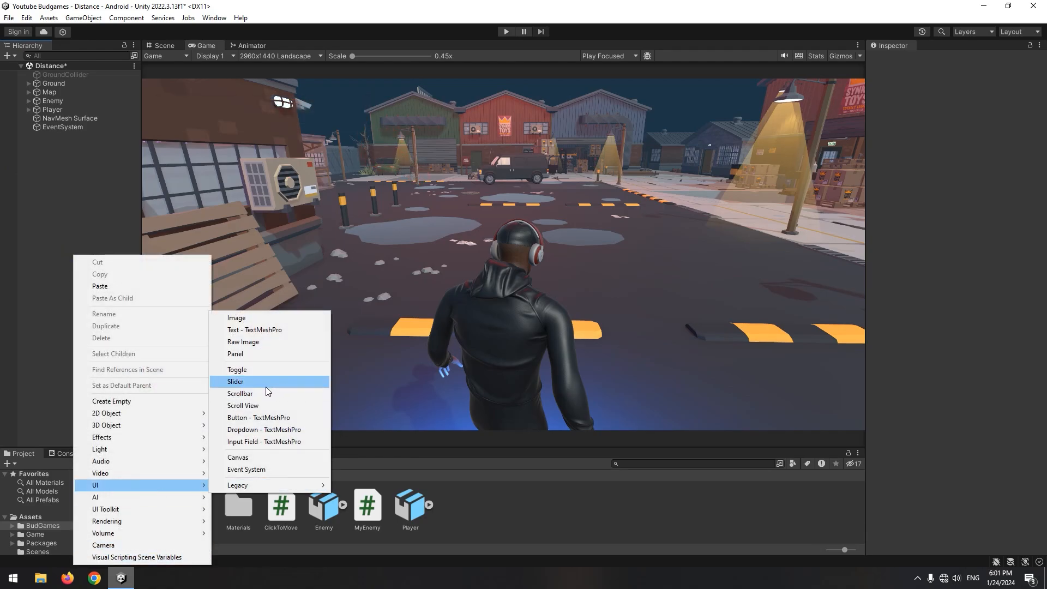
click(235, 381)
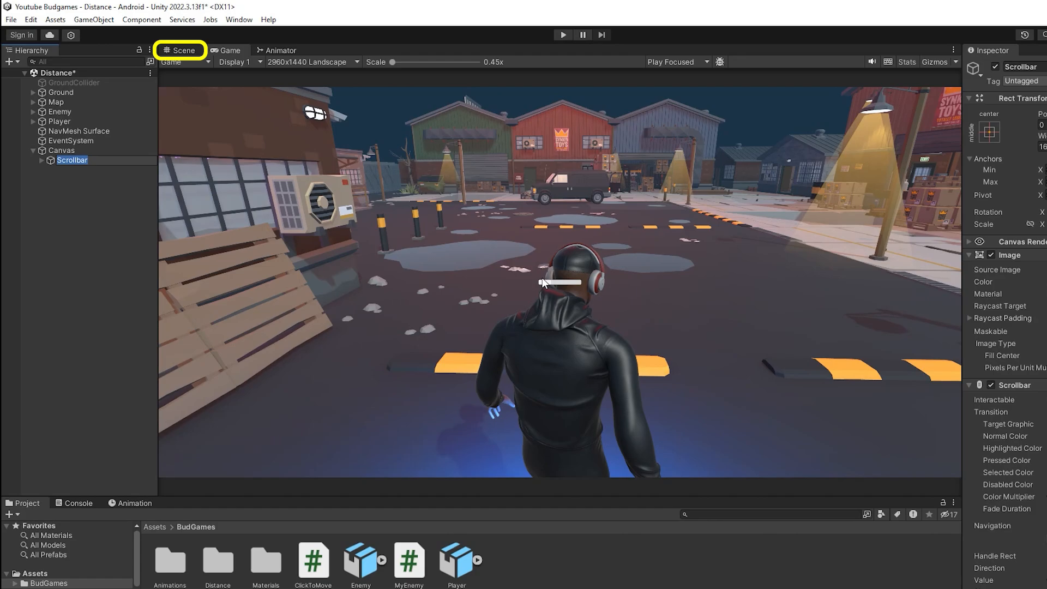
Select the Canvas in a 2D Scene view and pick the Rect Tool.
click(180, 50)
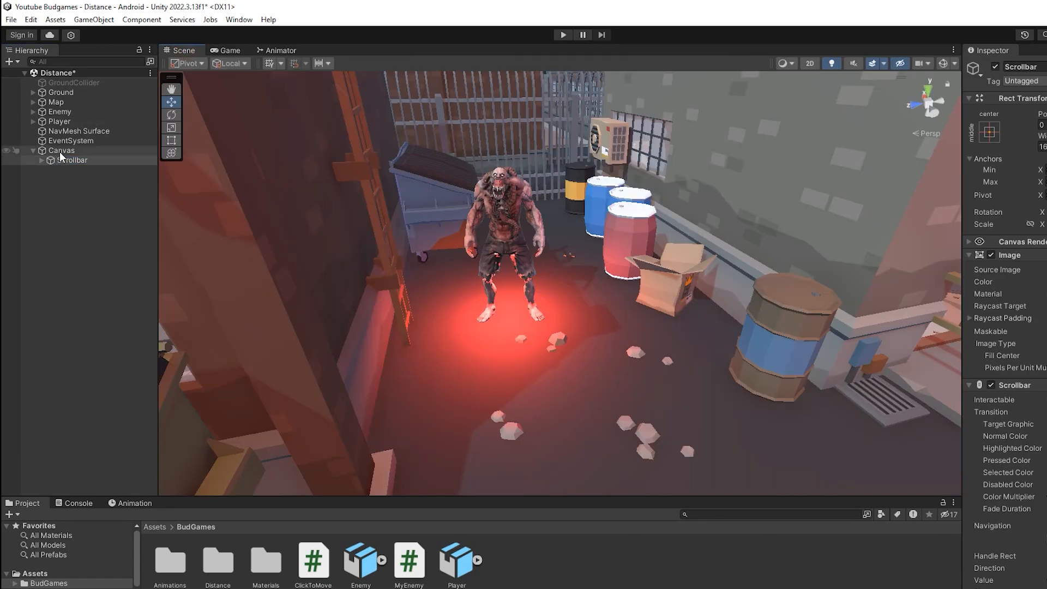
click(60, 150)
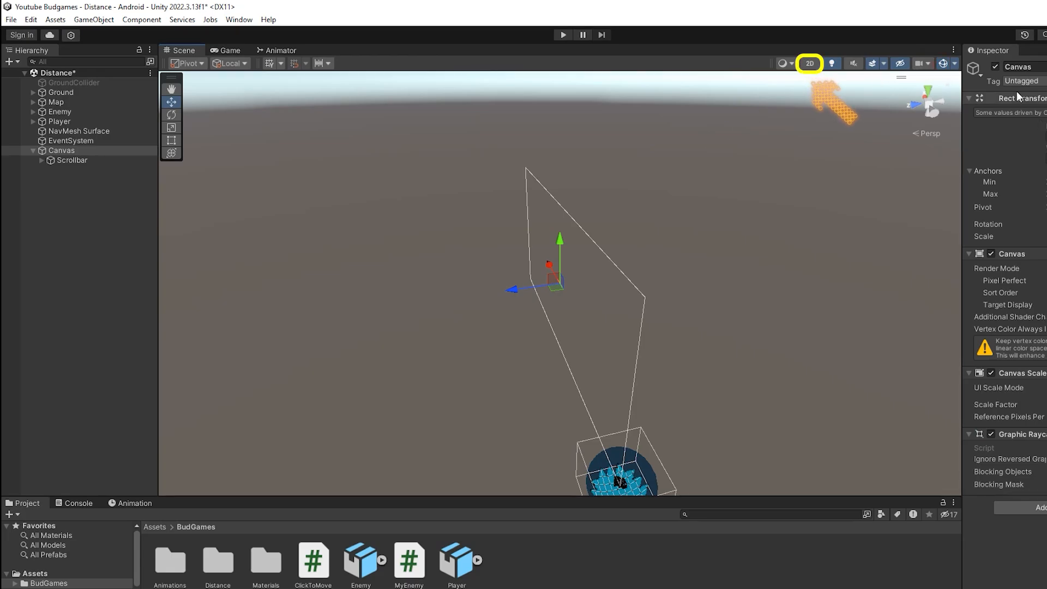
click(809, 62)
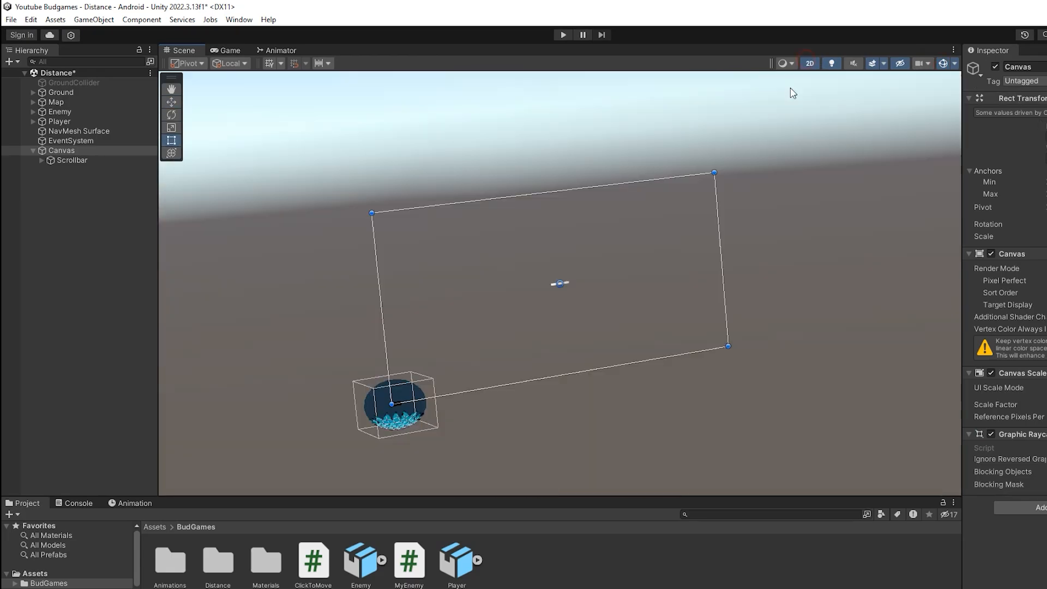
click(72, 161)
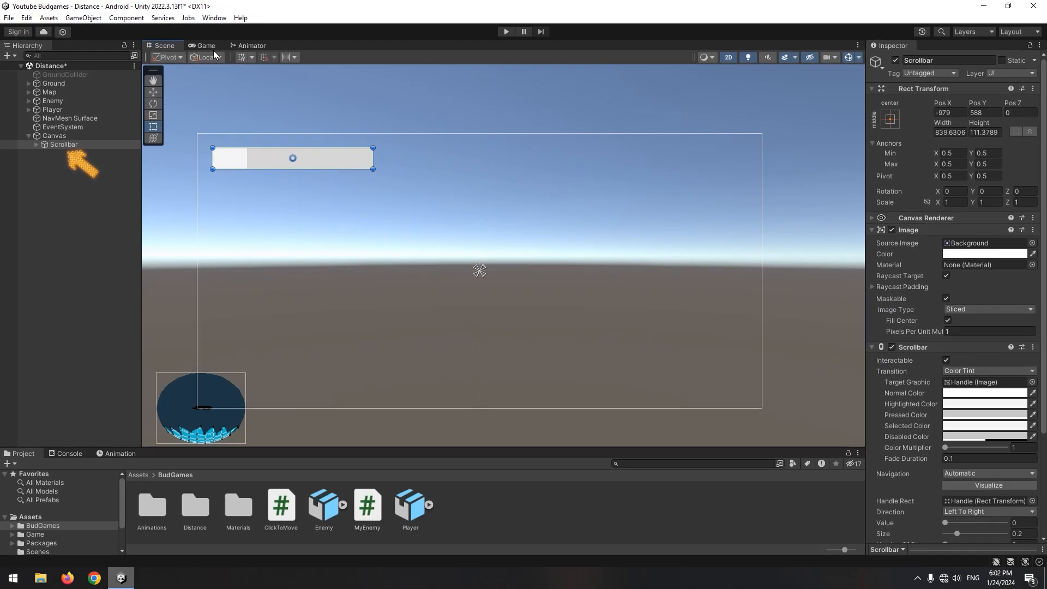
Color the scrollbar Handle red and stretch its edges to fill the bar.
click(76, 161)
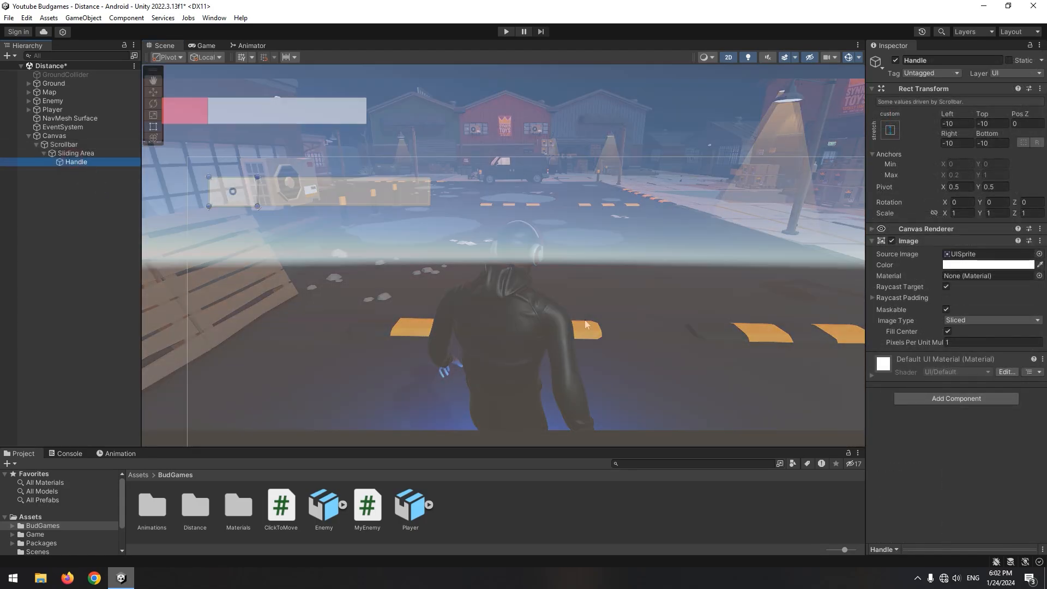
click(990, 265)
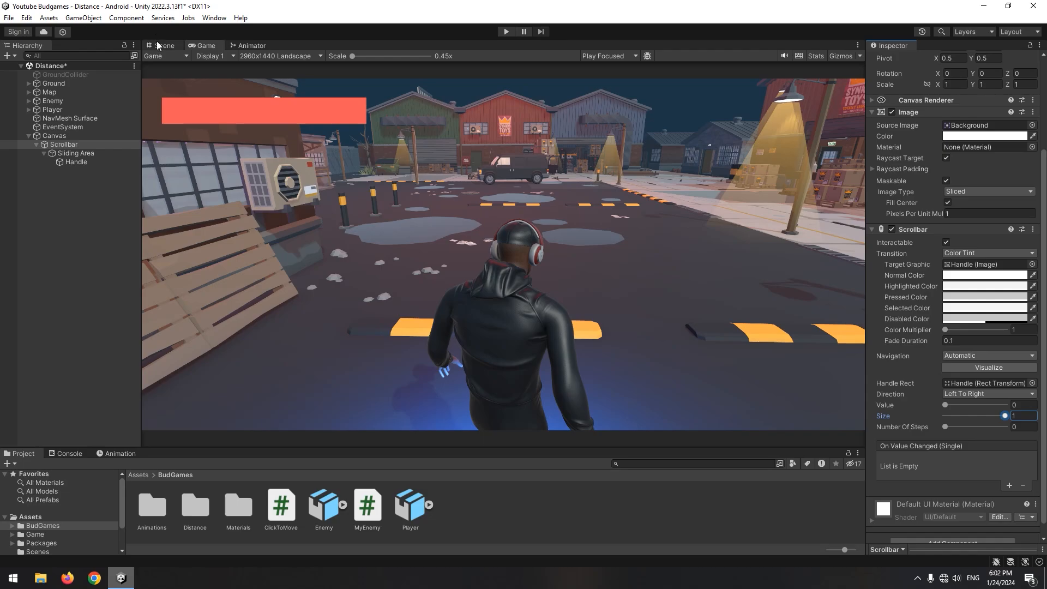
click(162, 46)
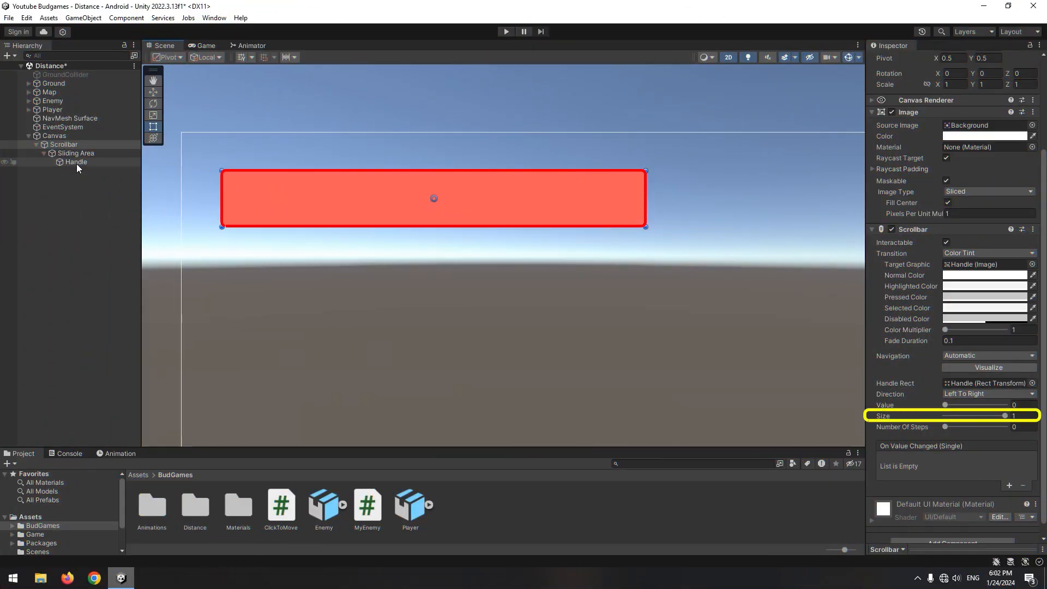
click(75, 161)
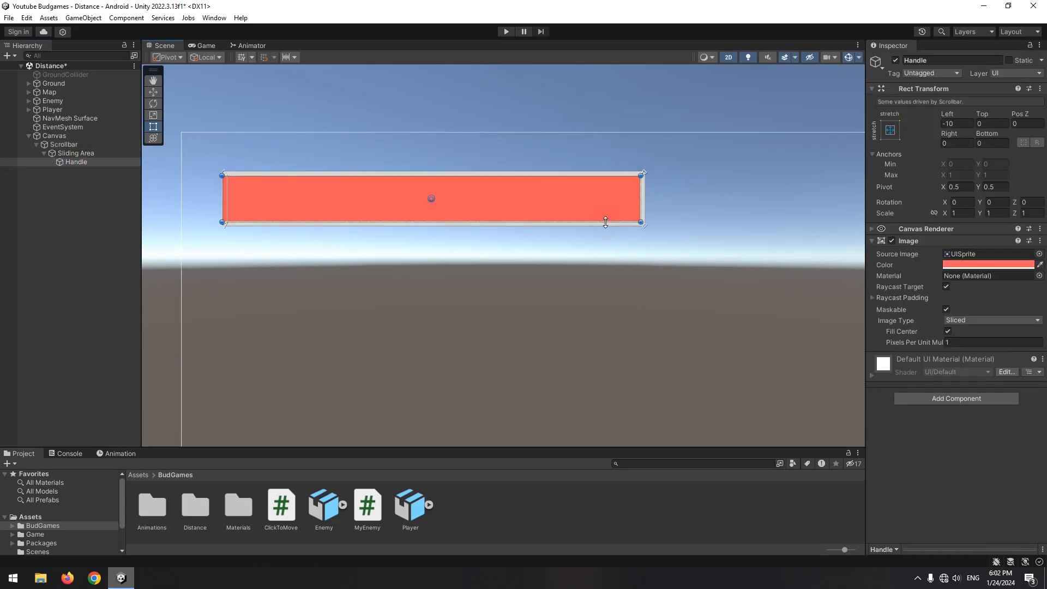
click(506, 32)
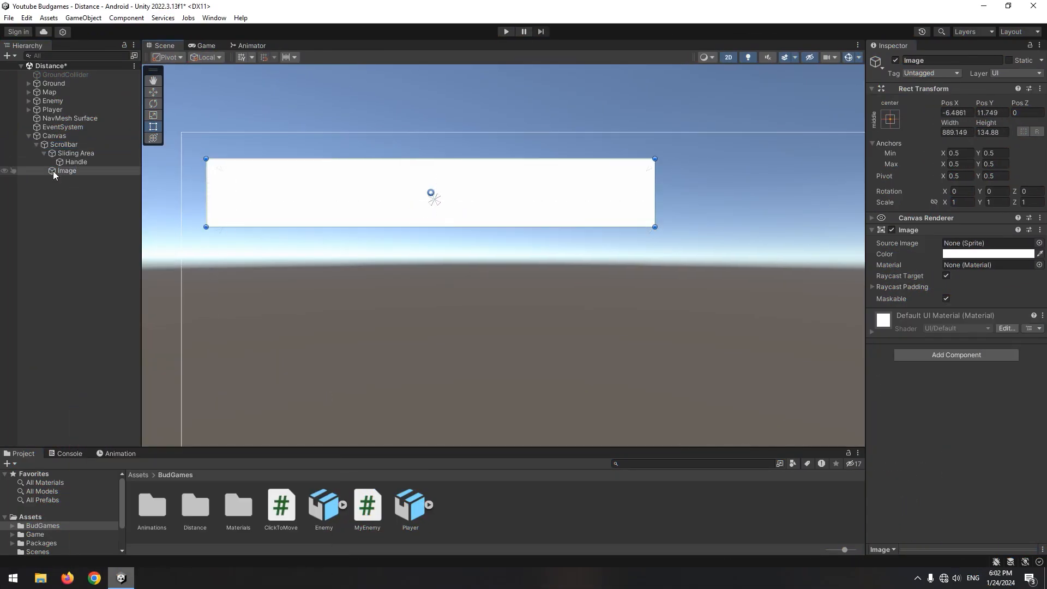
Move the Image behind the Scrollbar and preview the health bar in Game view.
click(203, 45)
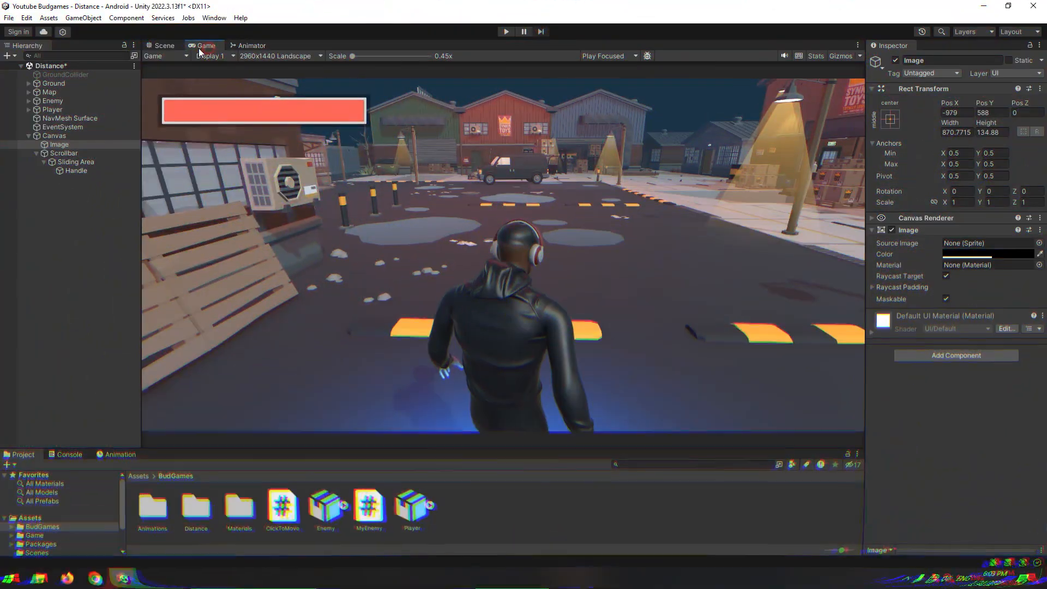
click(63, 152)
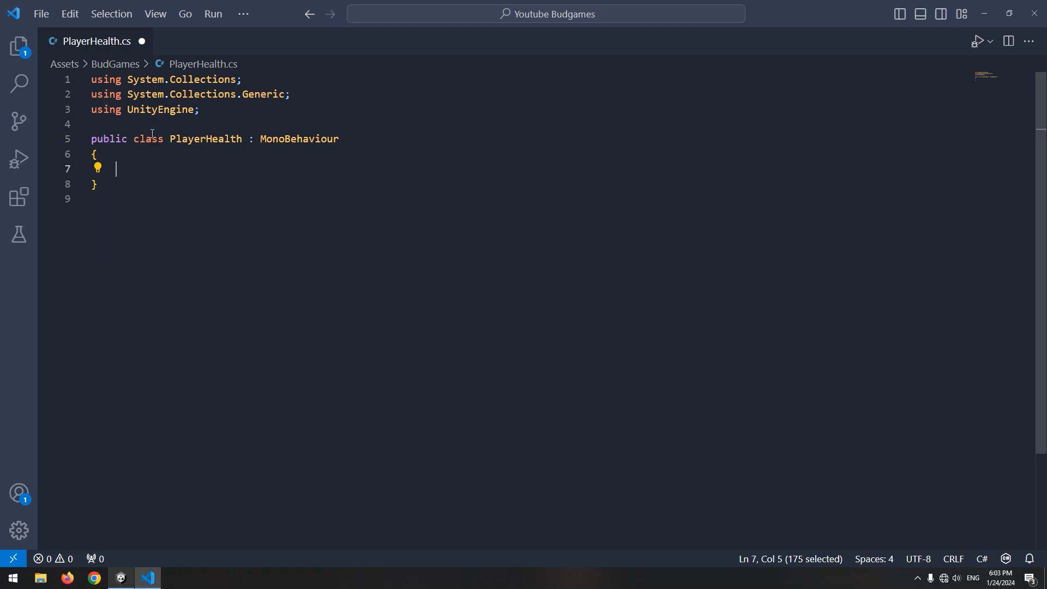
Add using UnityEngine.UI, a Health float, a HealthScroll Scrollbar and TakeDamage(int damage).
text(using UnityEngine.UI;)
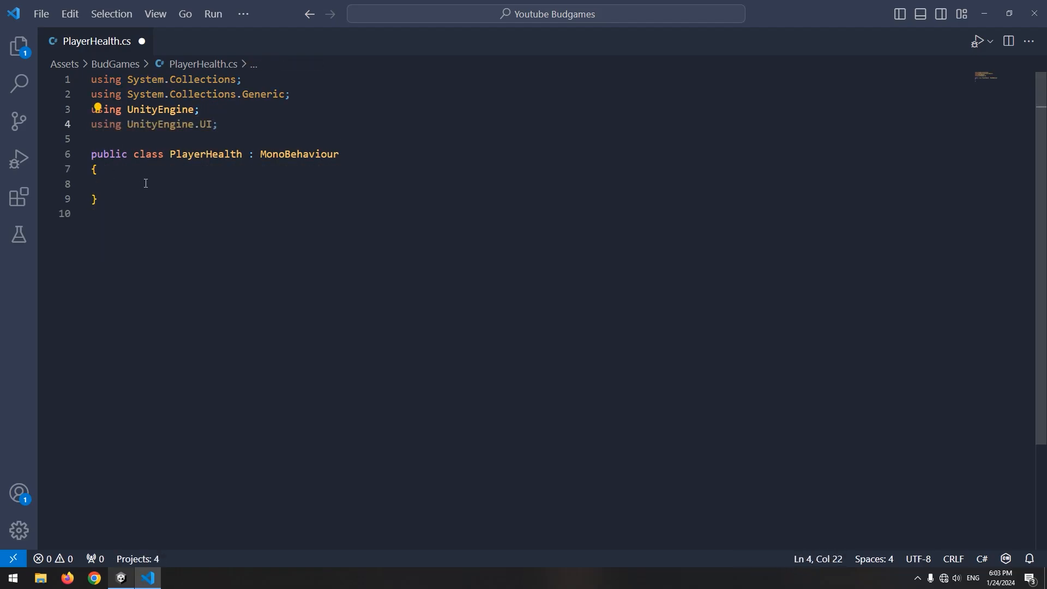
text(public float Health;)
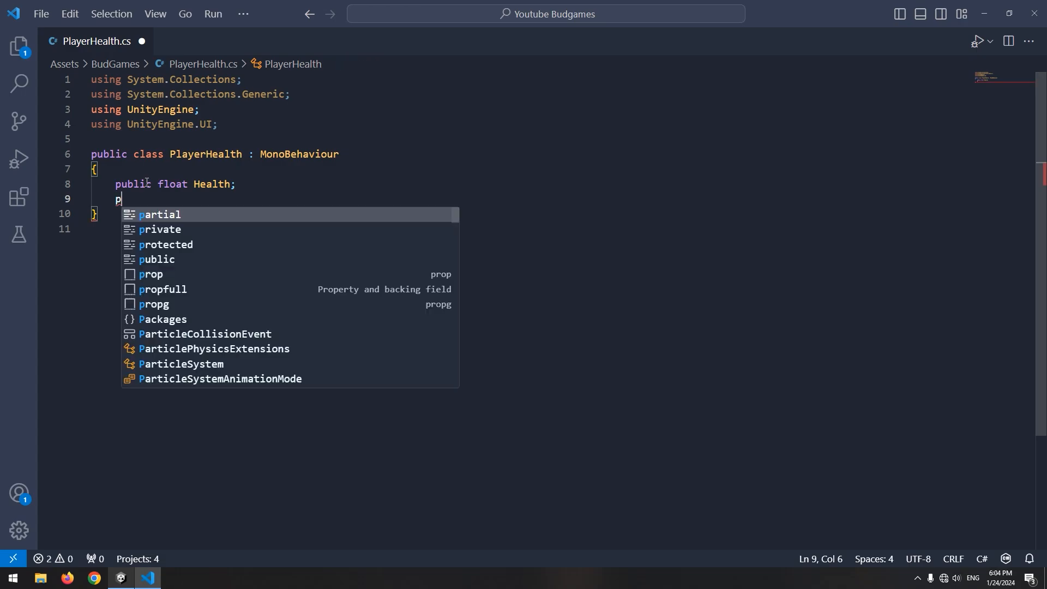
text(ublic Scrollbar HealthScroll;)
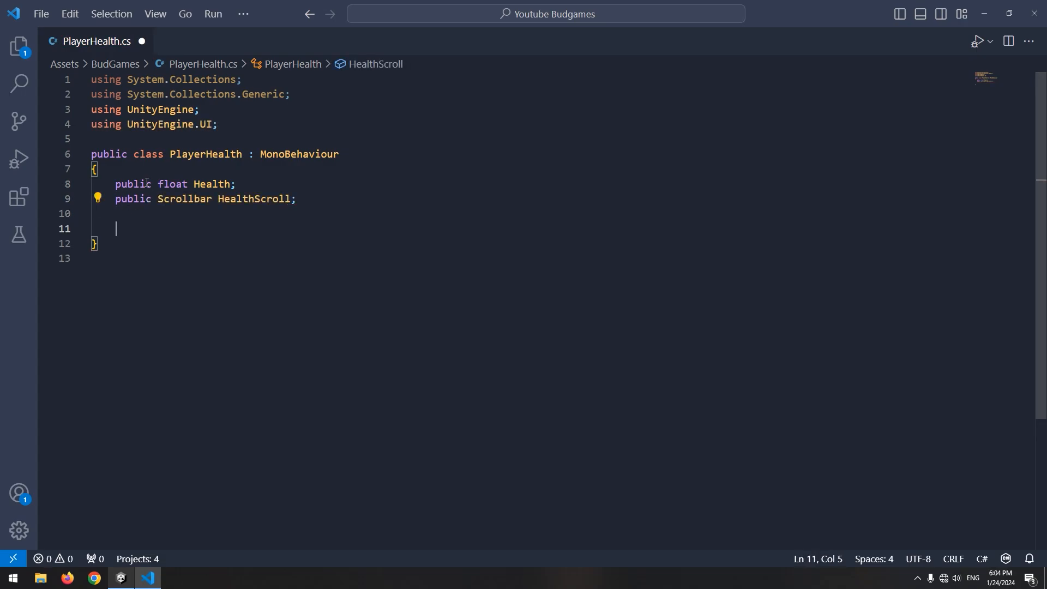
text(public void TakeDamage()
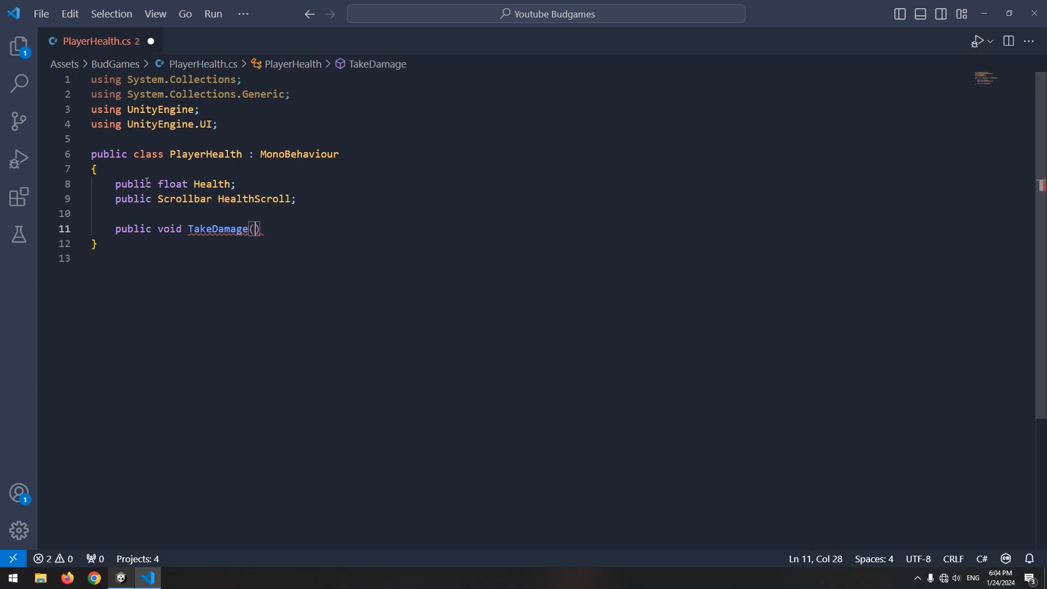
text(int damage)
text({)
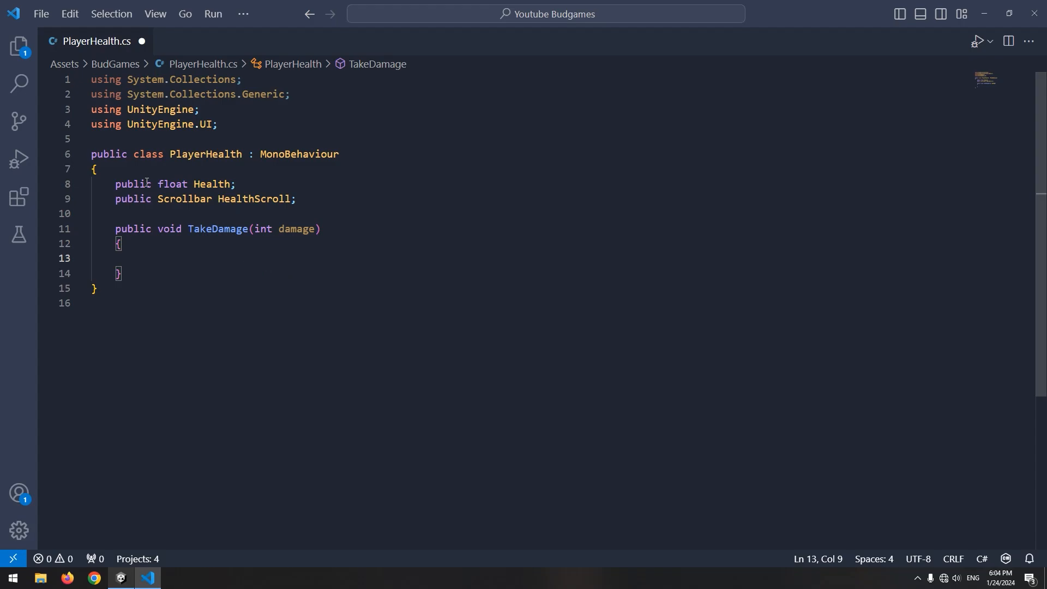
Make TakeDamage subtract damage from Health and set HealthScroll.size to Health/100.
text(health -= damage;)
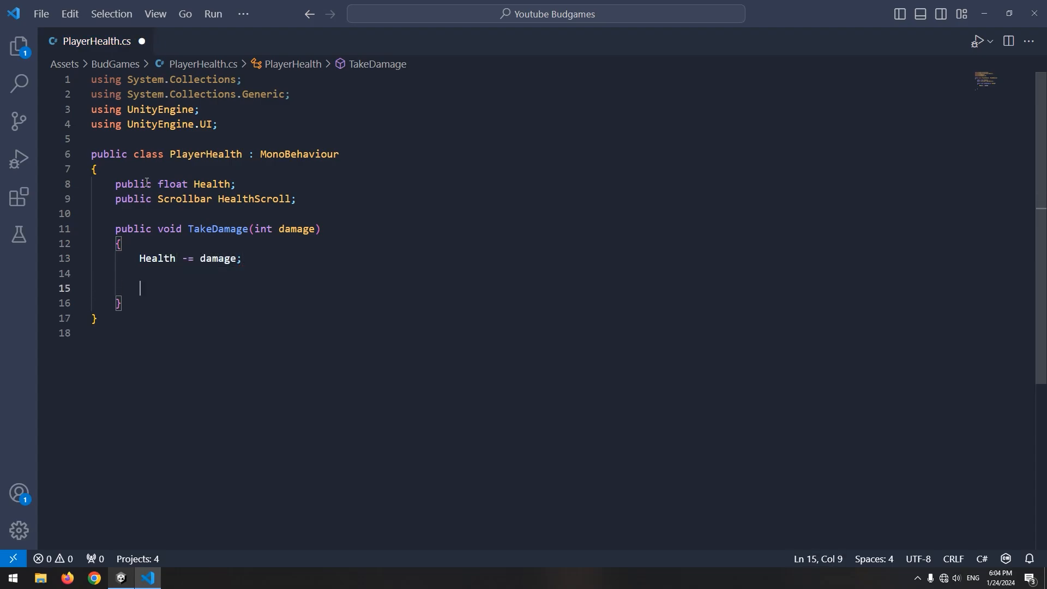
text(HealthScroll.size)
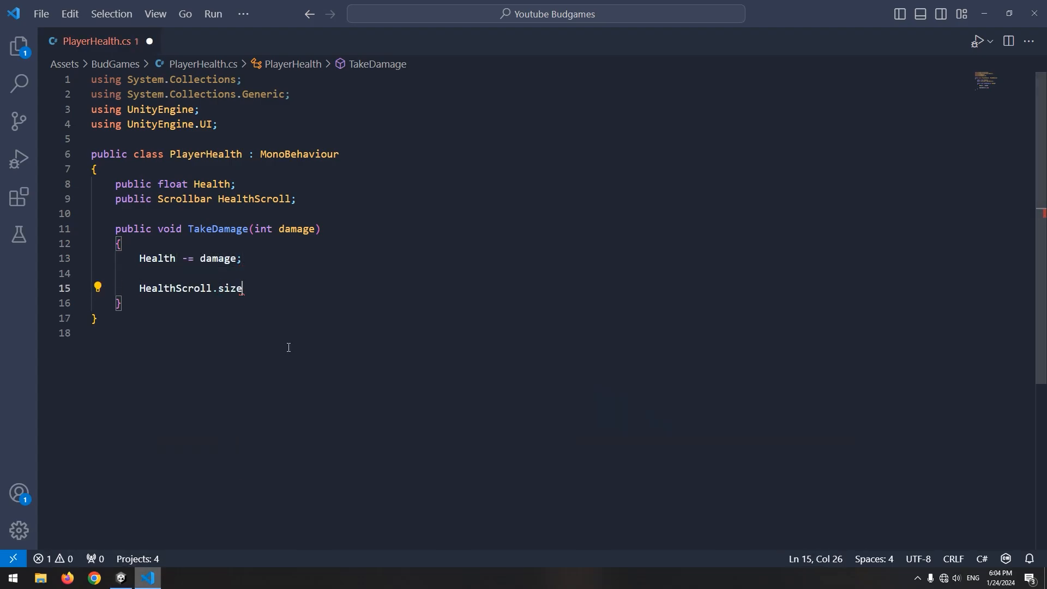
text(= health/100;)
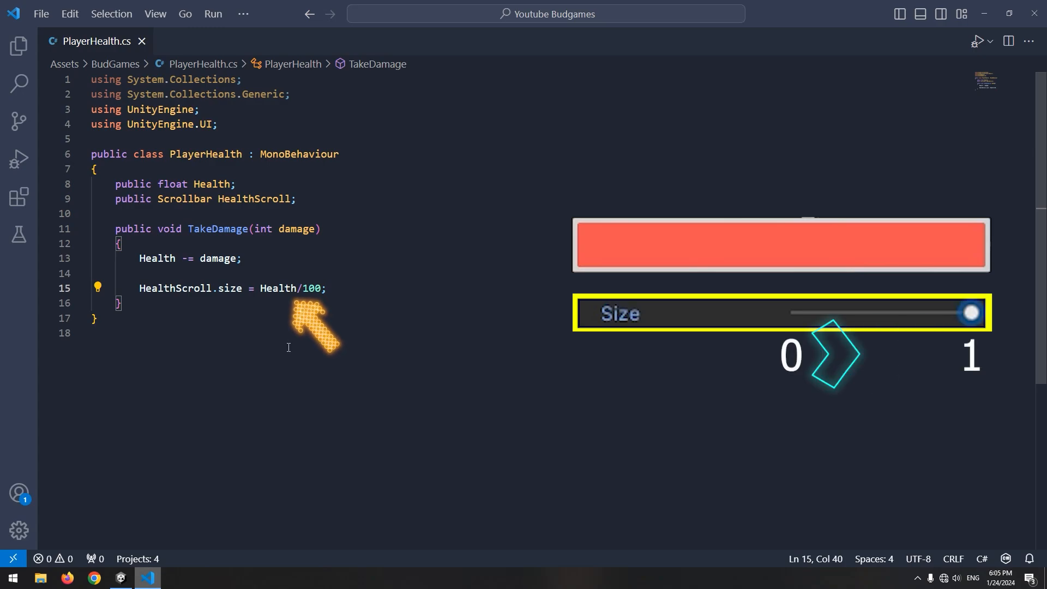
click(119, 578)
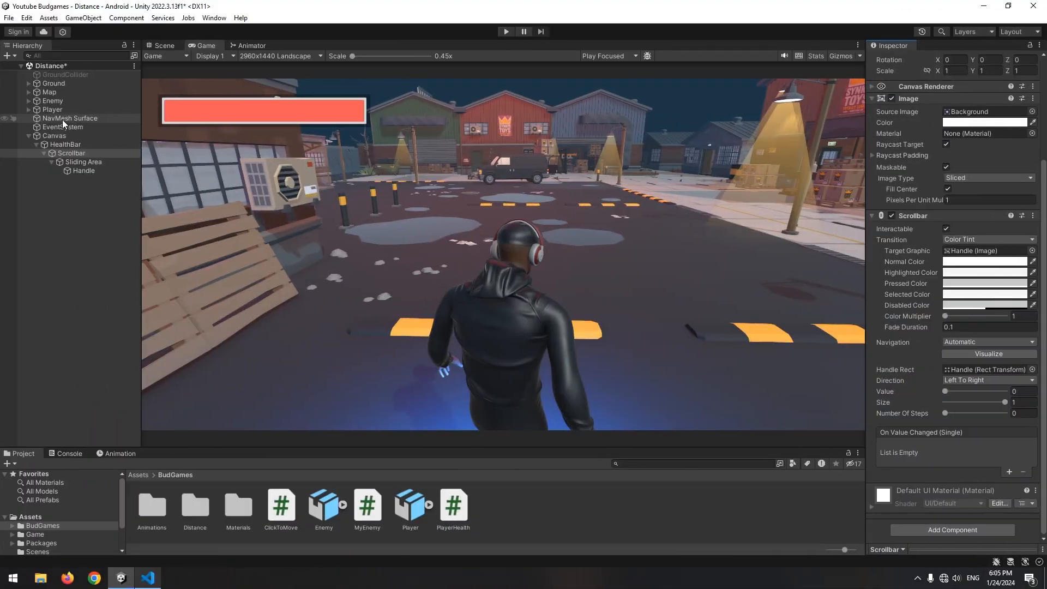
Collapse the HealthBar object's children in the Hierarchy.
click(53, 109)
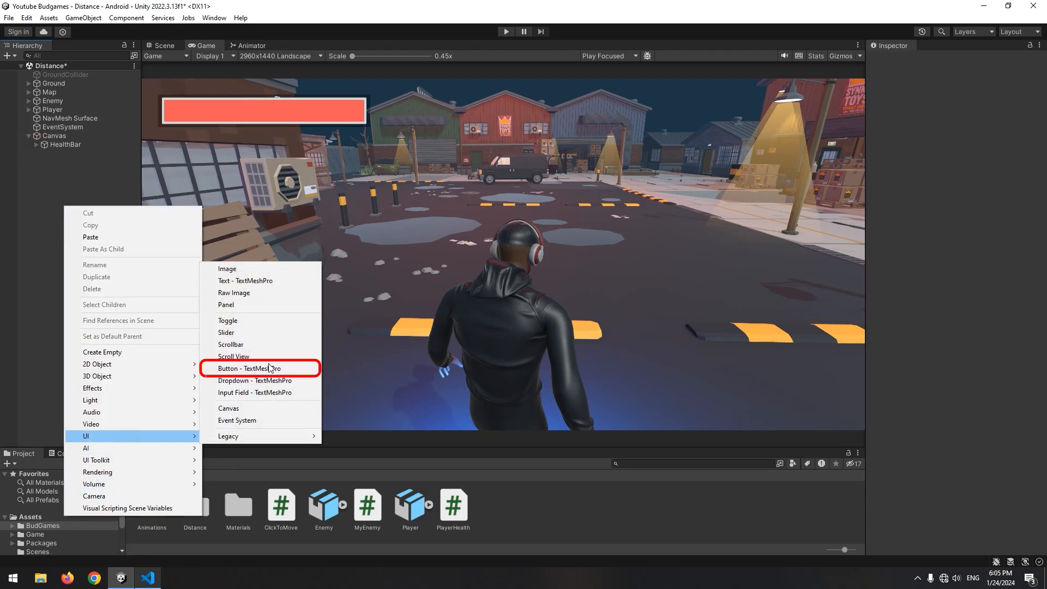
Create a TextMeshPro Button whose On Click calls PlayerHealth's TakeDamage.
click(249, 368)
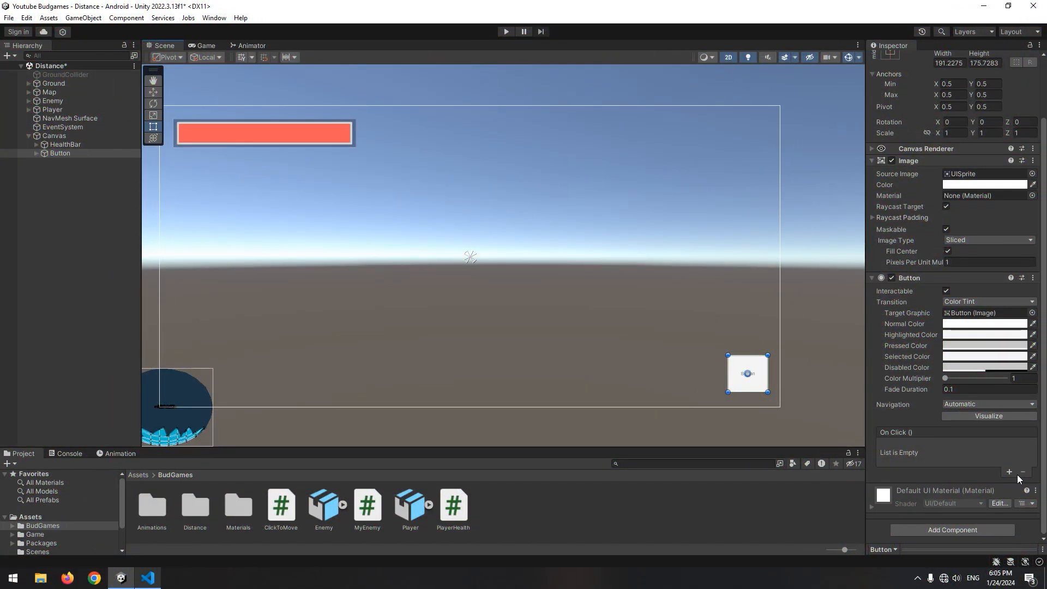
click(1010, 473)
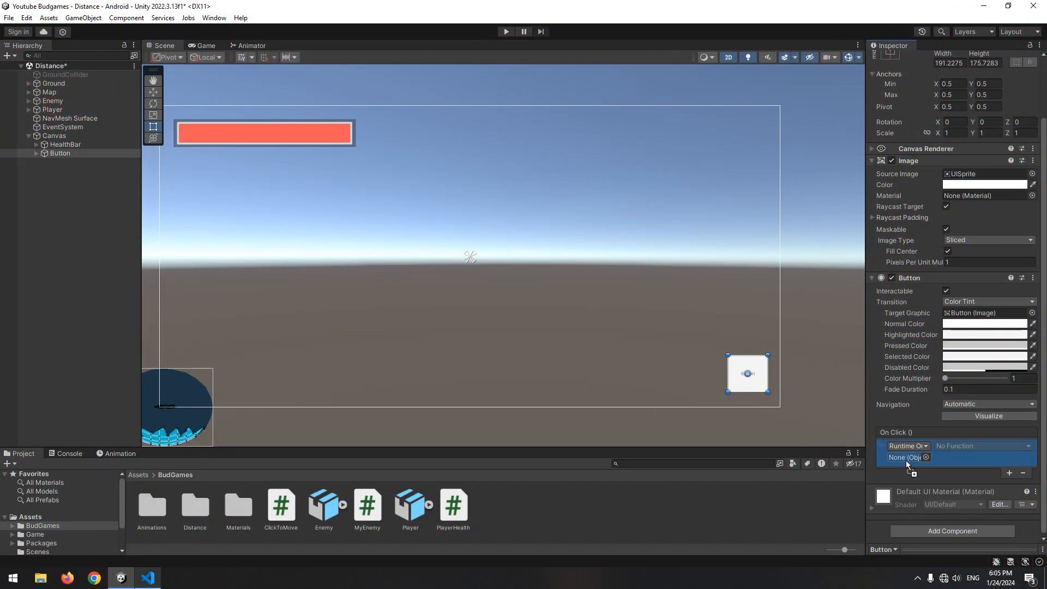
click(973, 533)
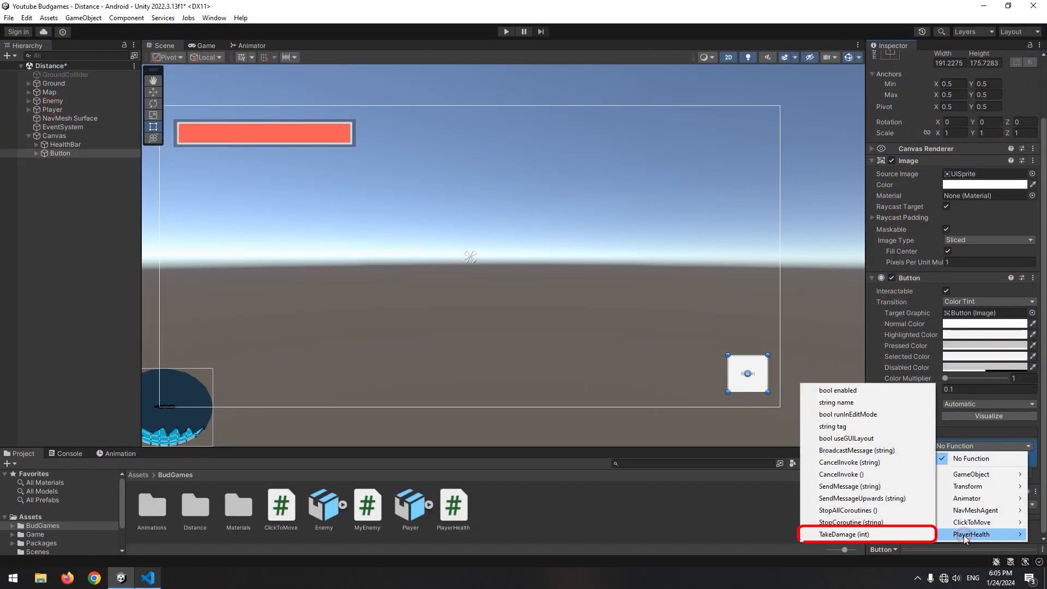
click(844, 535)
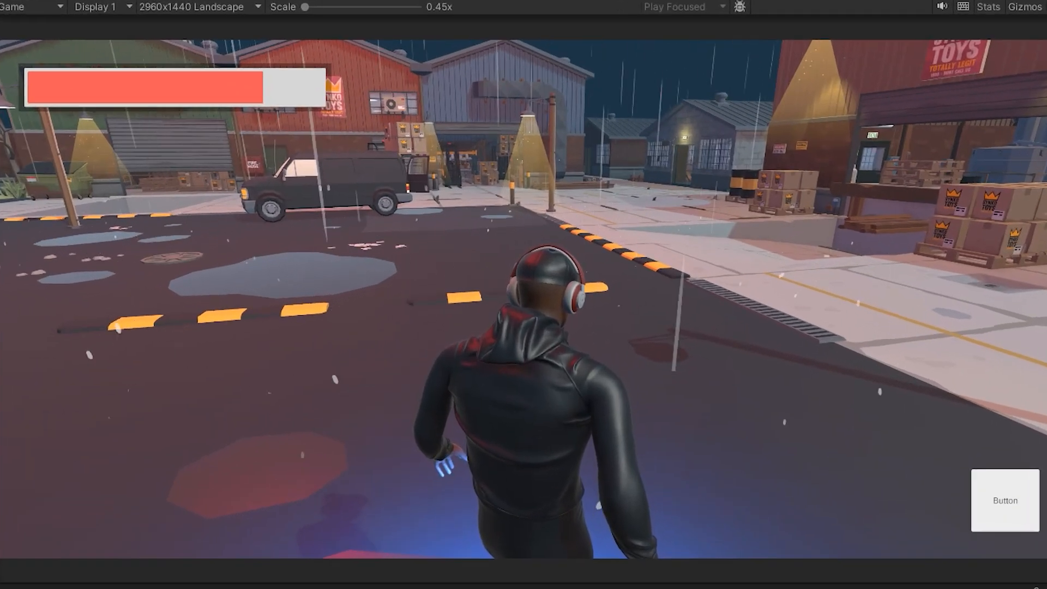
Press the test button three times until the health bar is empty.
click(1005, 500)
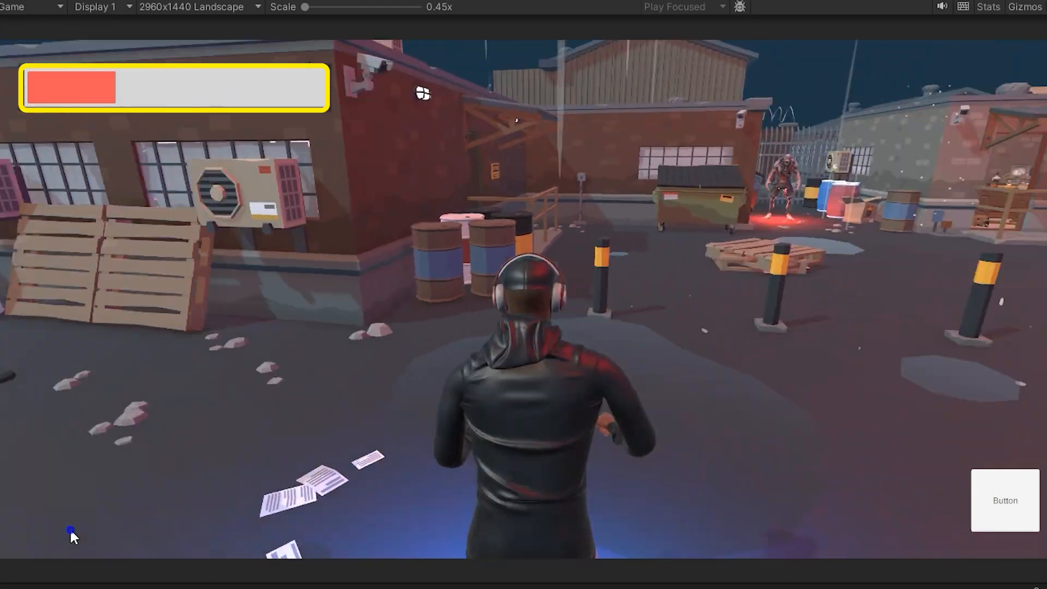
click(1005, 500)
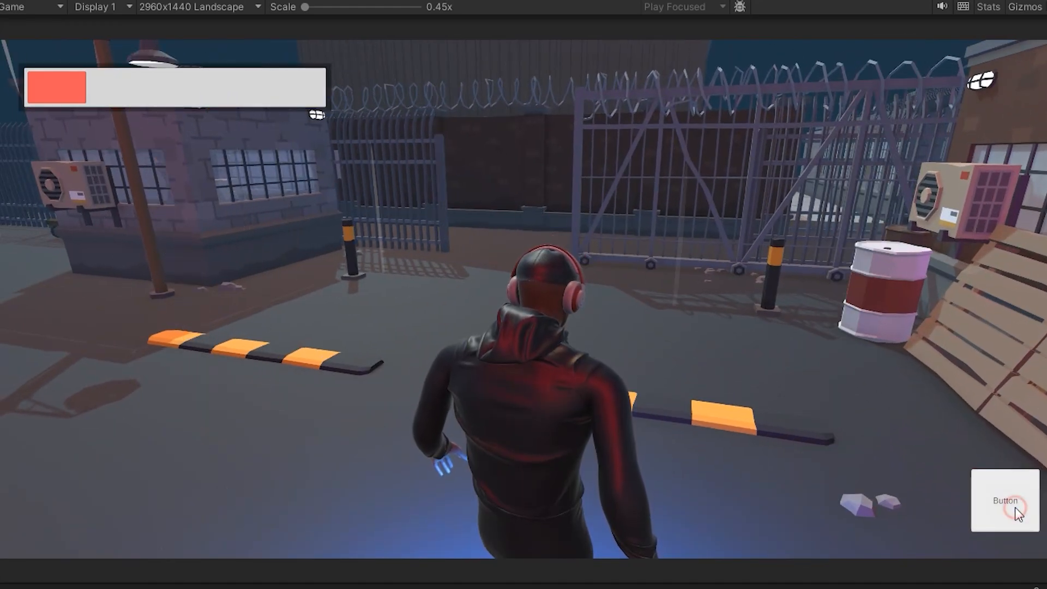
click(1005, 500)
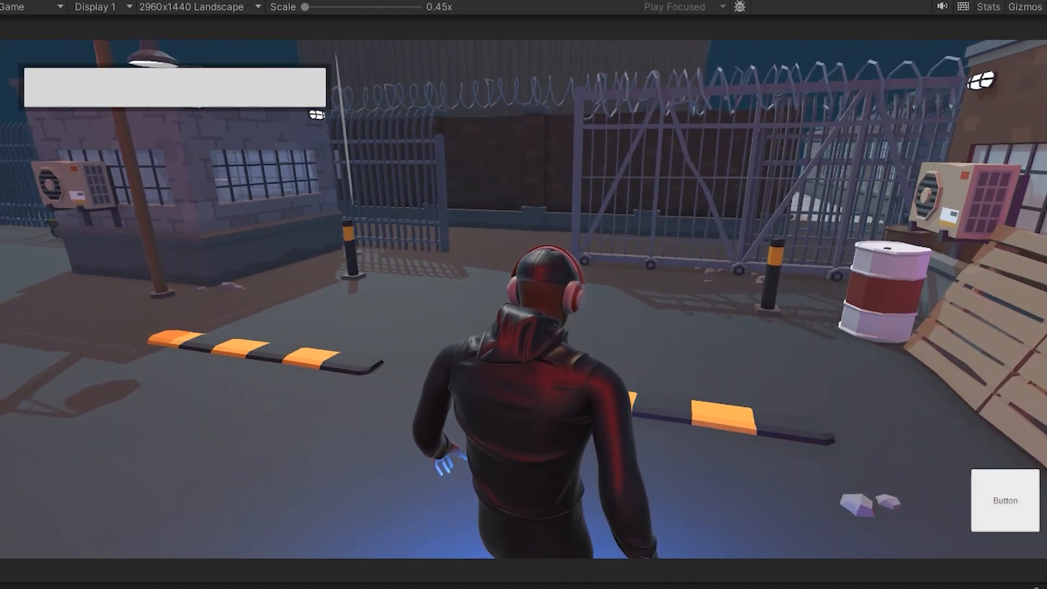
click(147, 577)
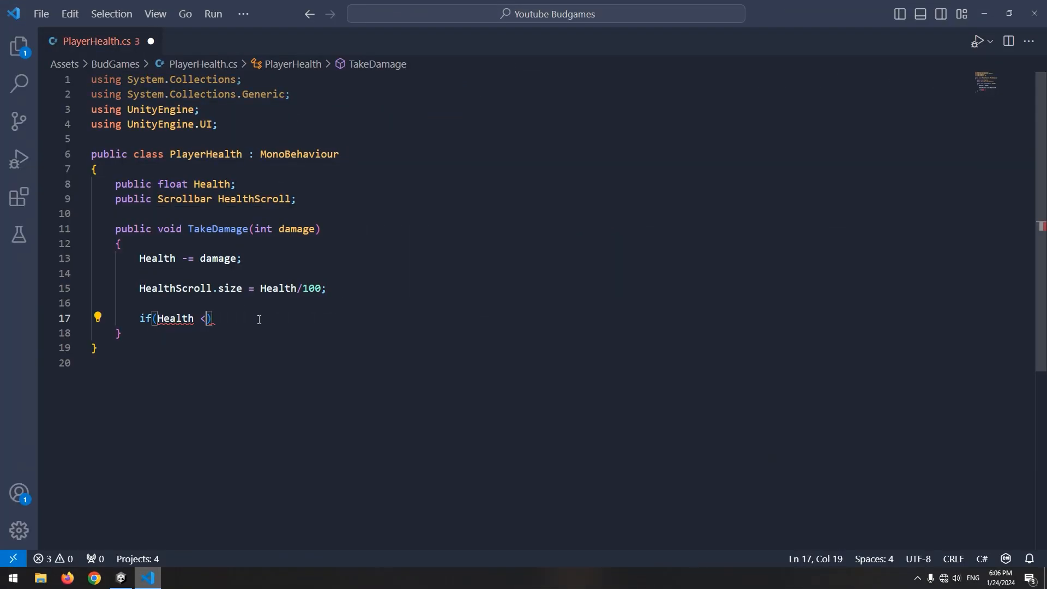
Finish the if (Health <= 0) check that prints Die in TakeDamage.
text(= 0))
text(print("Die");)
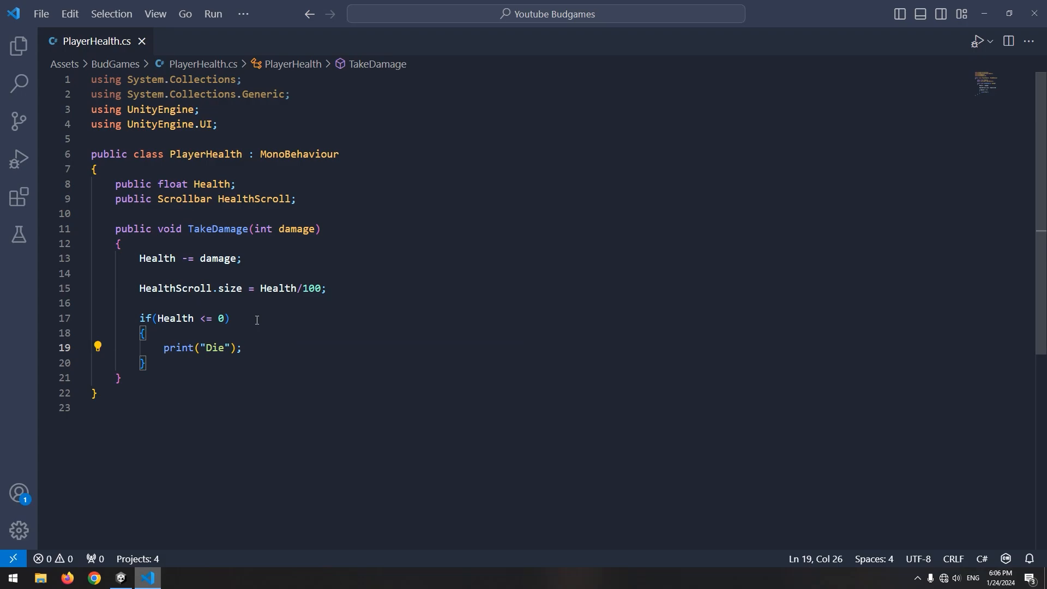
click(120, 577)
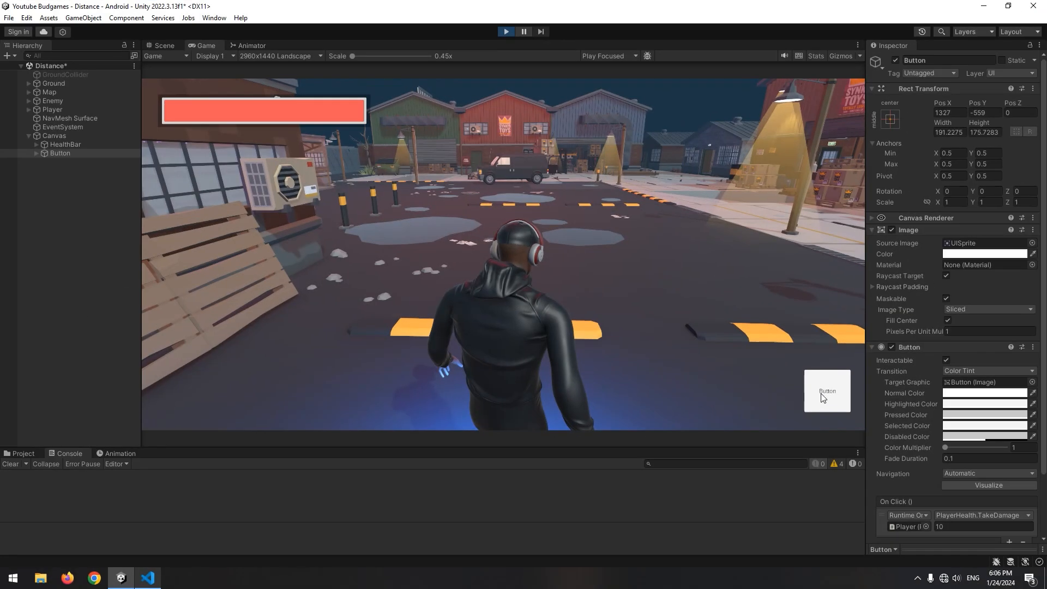
Press the test button in the Game view to damage the player.
click(827, 390)
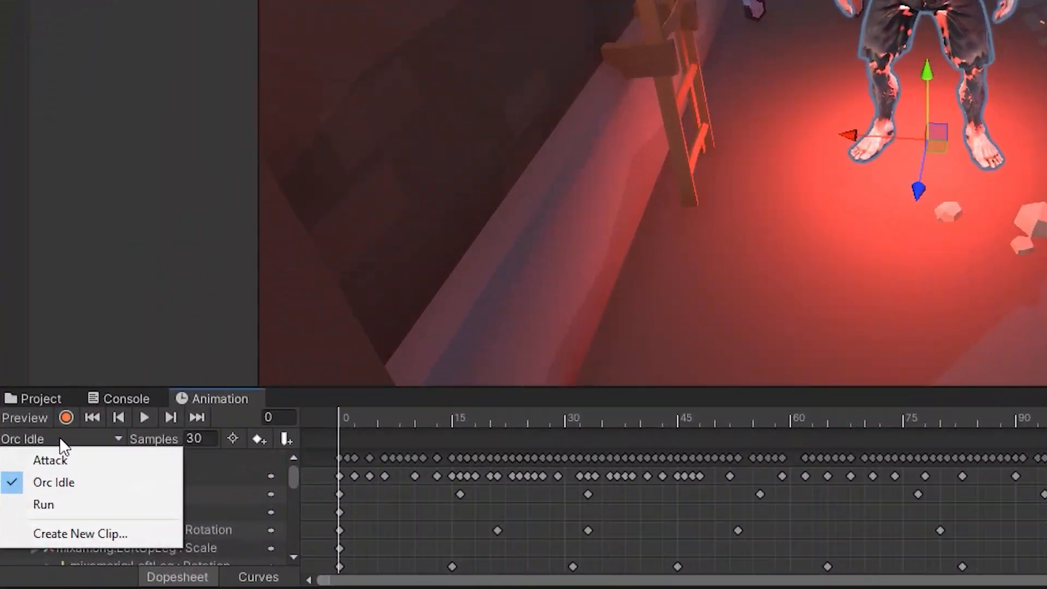
Switch to the zombie's Attack clip and add an animation event at frame 24.
click(50, 460)
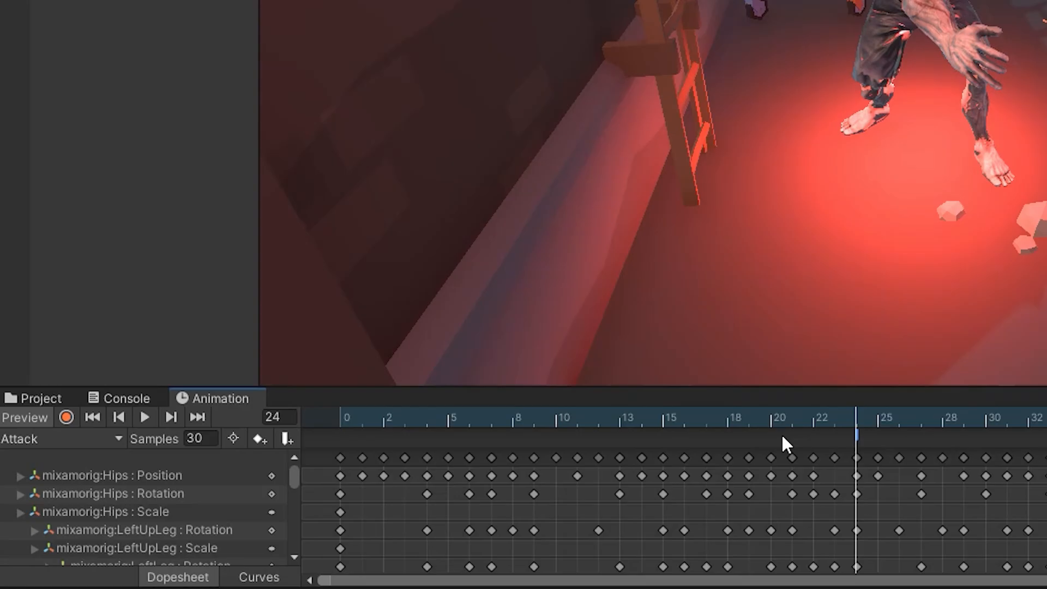
click(147, 577)
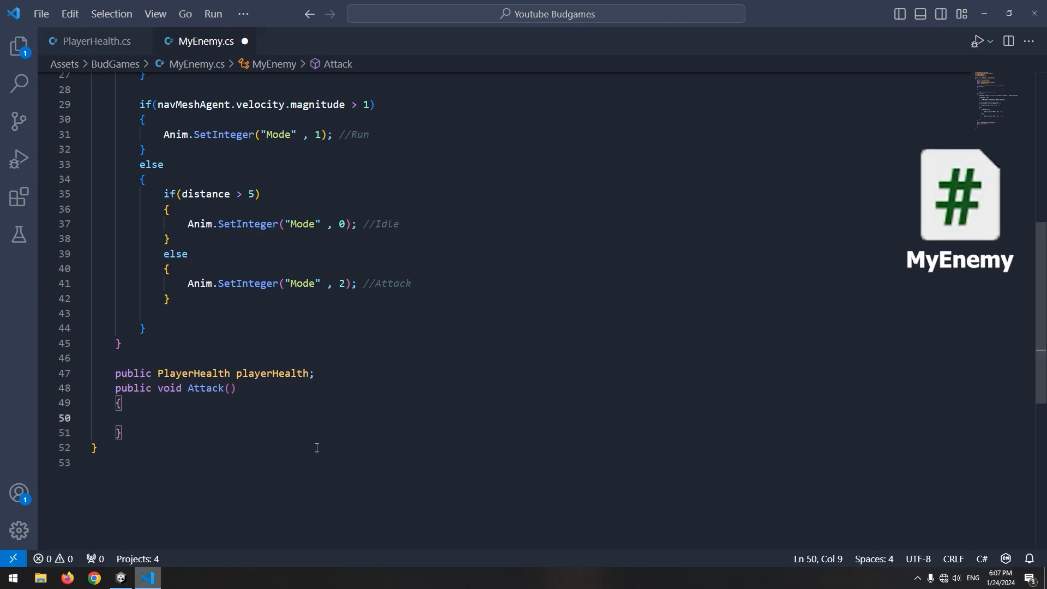
Make MyEnemy's Attack method call playerHealth.TakeDamage(10), then return to PlayerHealth.cs.
text(playerHealth.ta)
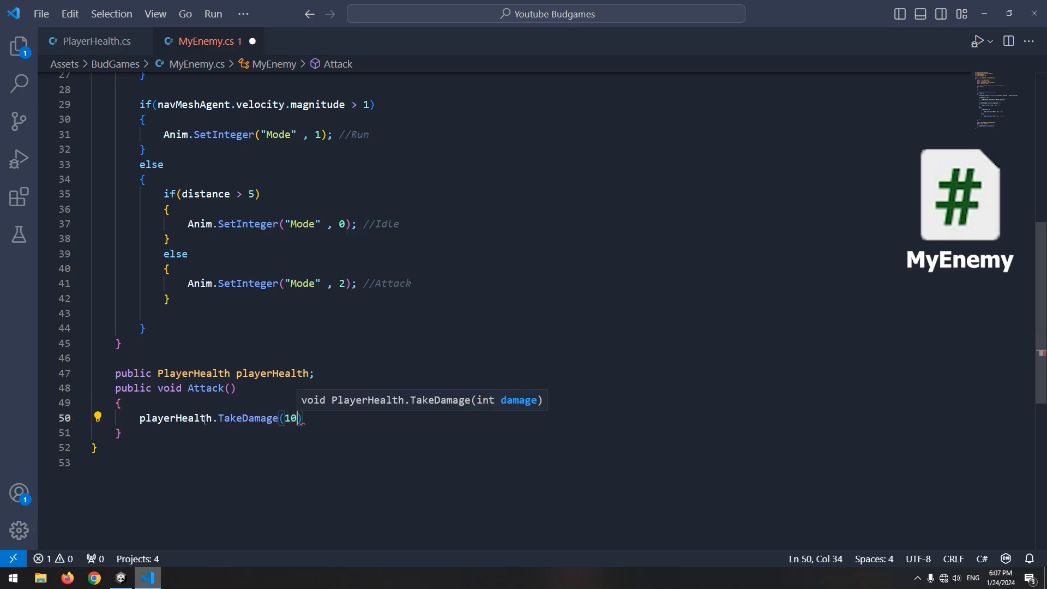
text(;)
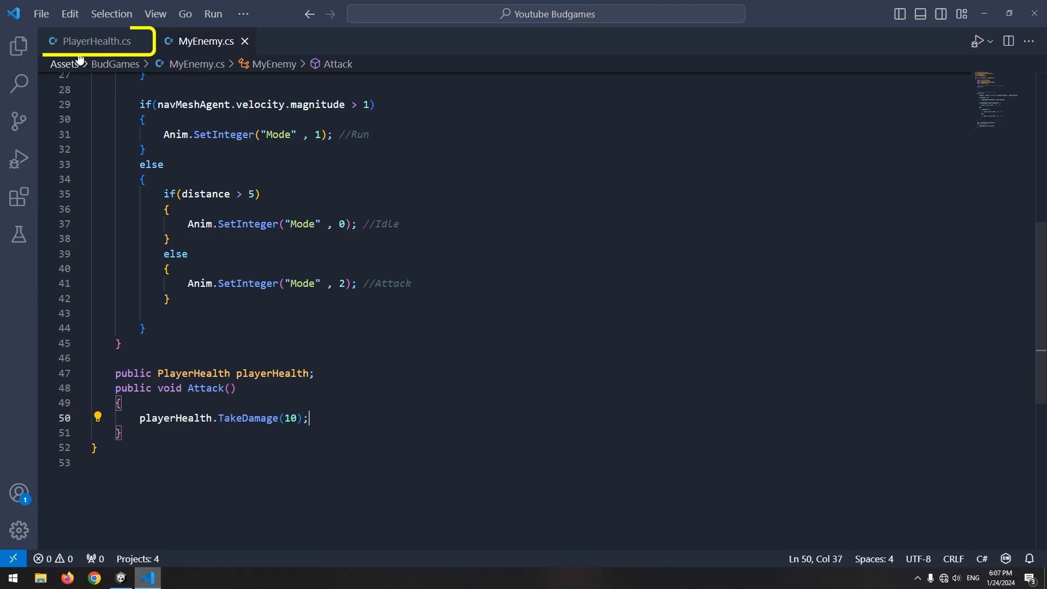
click(93, 41)
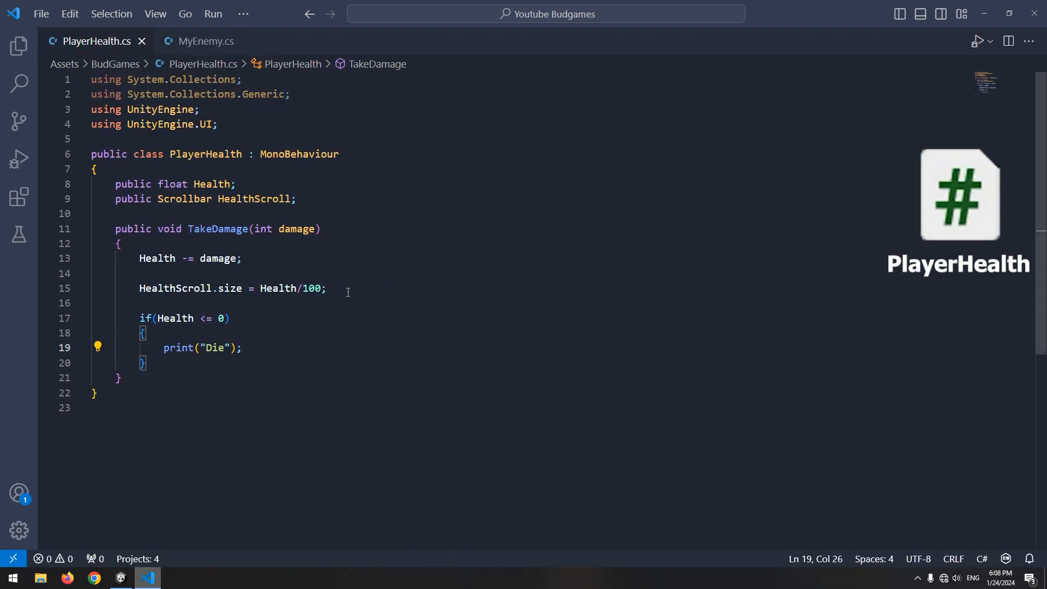
click(326, 288)
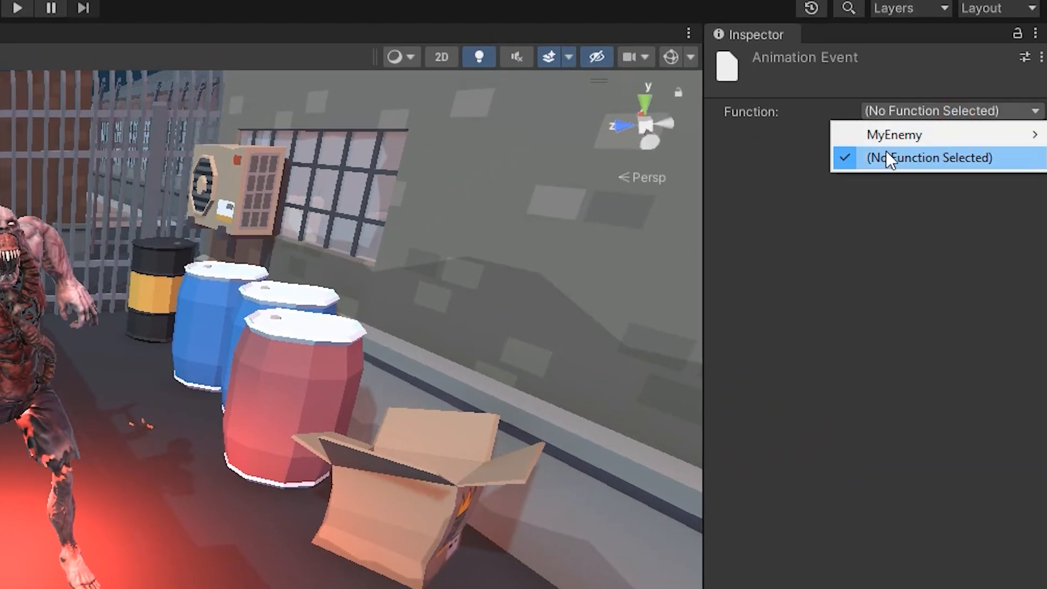
mouse_move(895, 134)
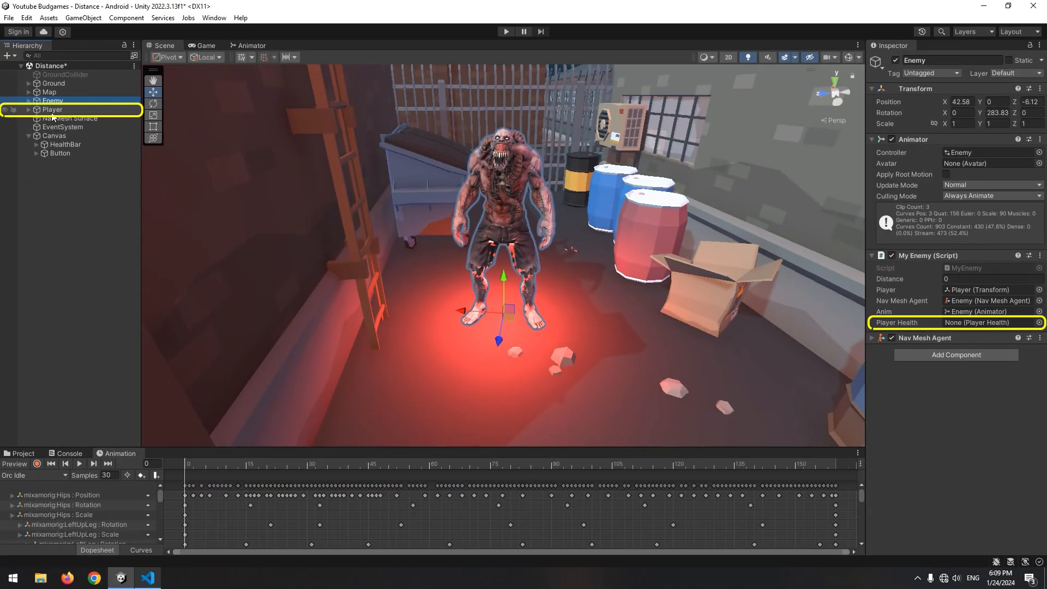
Assign the Player to the enemy's Player Health field and play the game to test attacks.
click(53, 101)
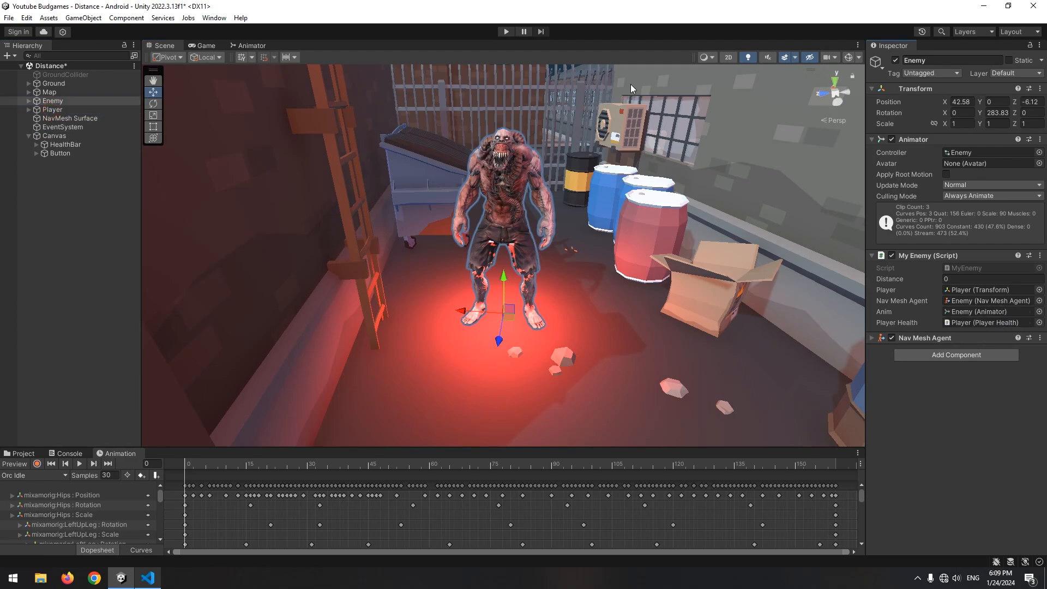
click(506, 32)
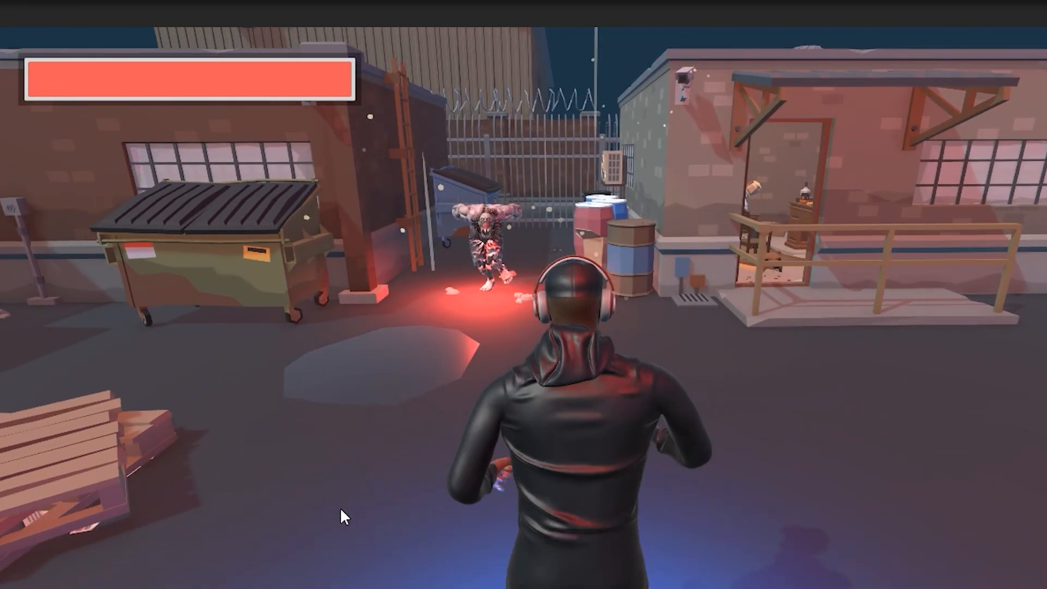